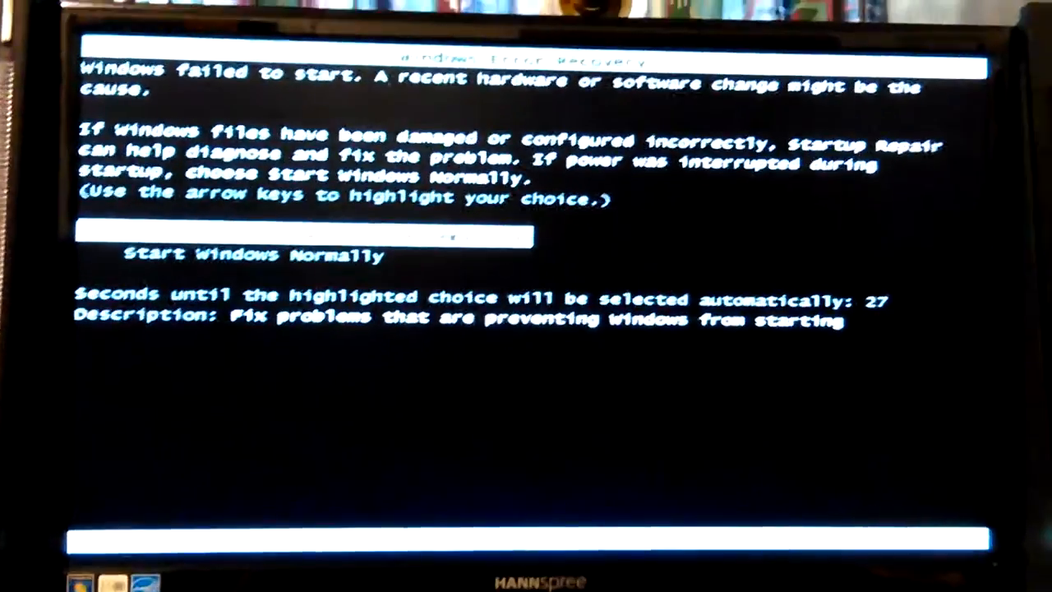
# - Move past the Windows Error Recovery startup prompt so the PC boots into Easy2Boot
pyautogui.press('up')
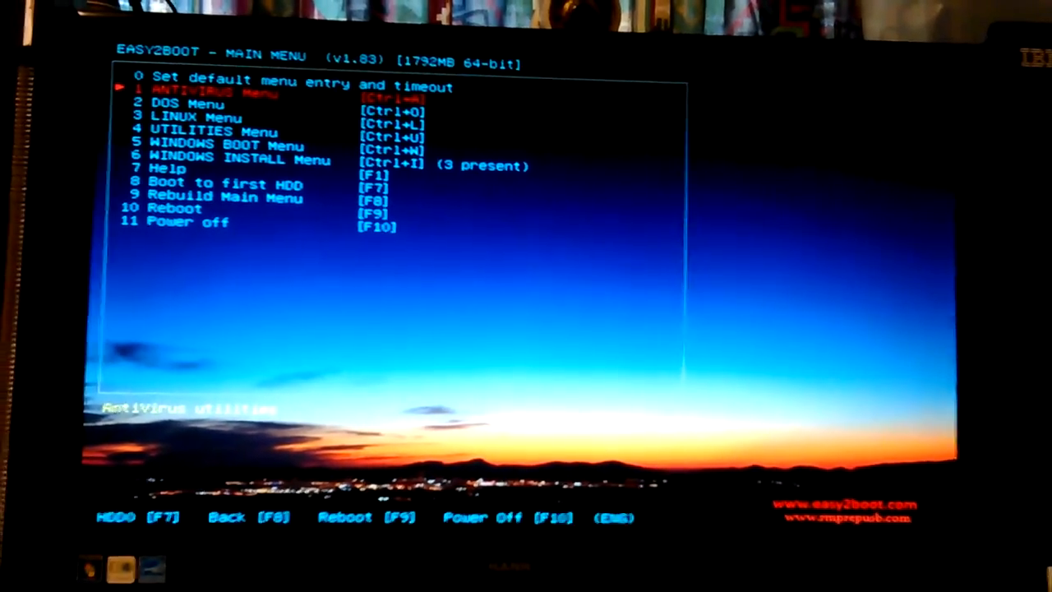
pyautogui.press('down')
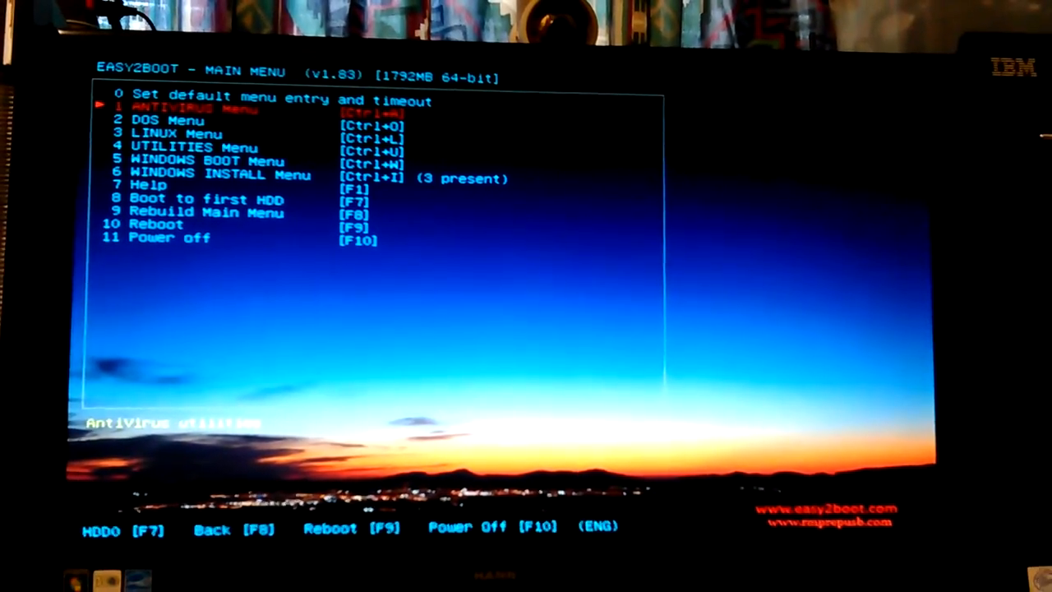
# - Enter the AntiVirus Menu and highlight the comodo_rescue_disk entry
pyautogui.press('Return')
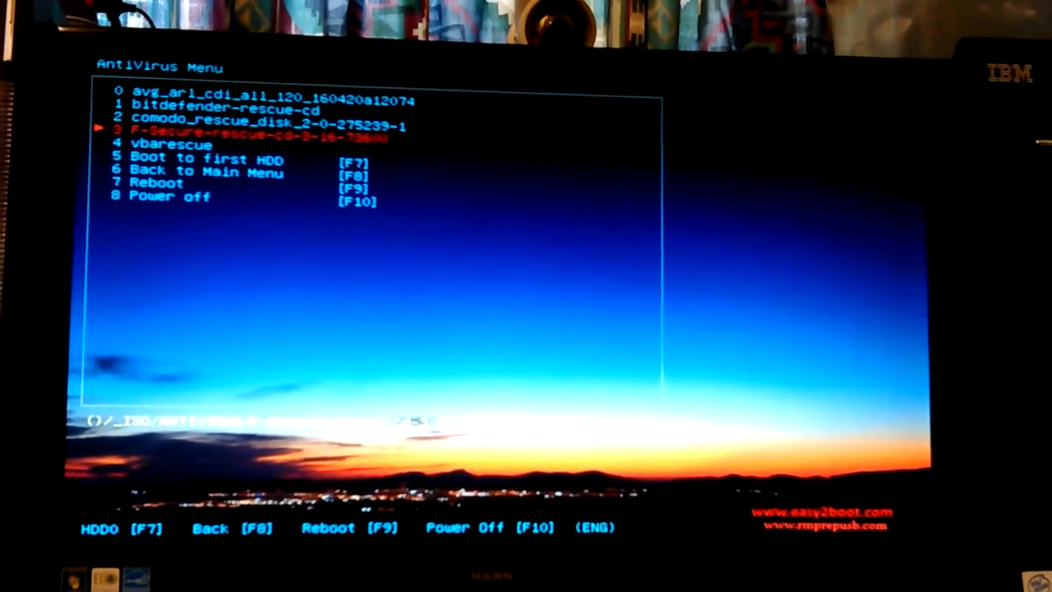
pyautogui.press('Up')
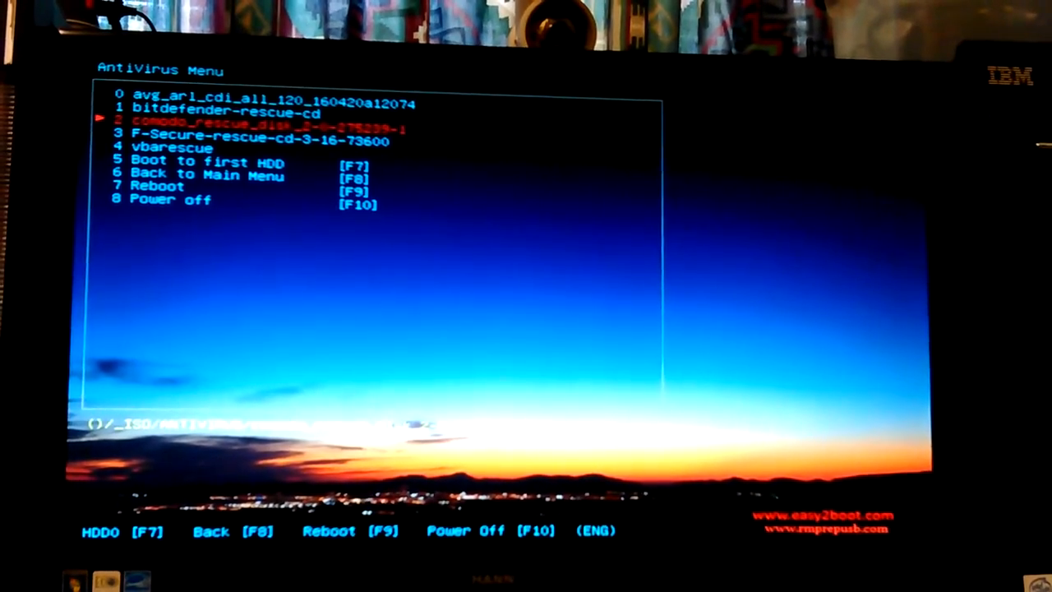